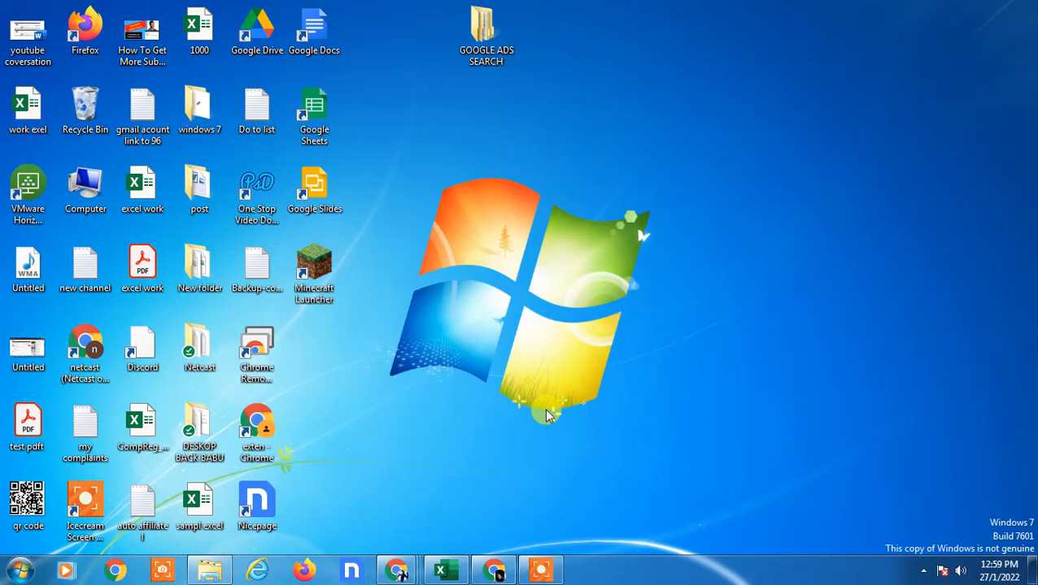
mouse_move(862, 175)
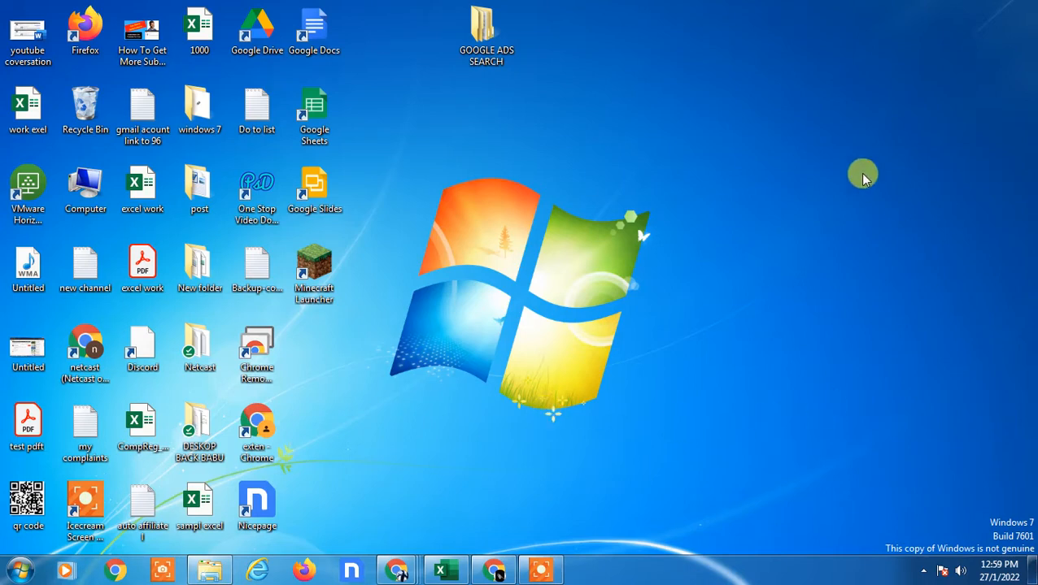
Switch from the Windows 7 desktop to Chrome showing the netcast demoo LinkedIn conversation
right_click(862, 173)
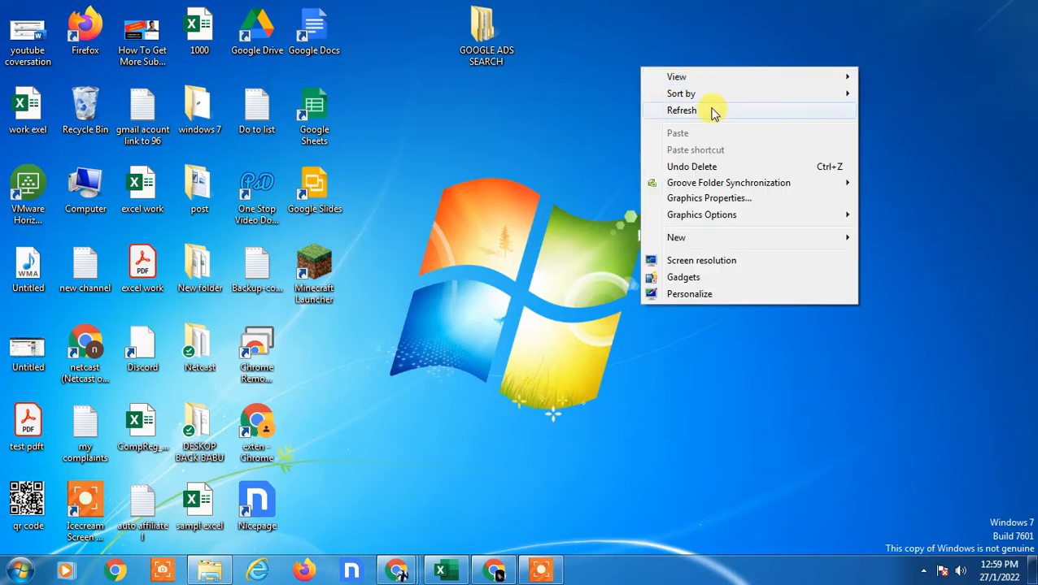
right_click(85, 106)
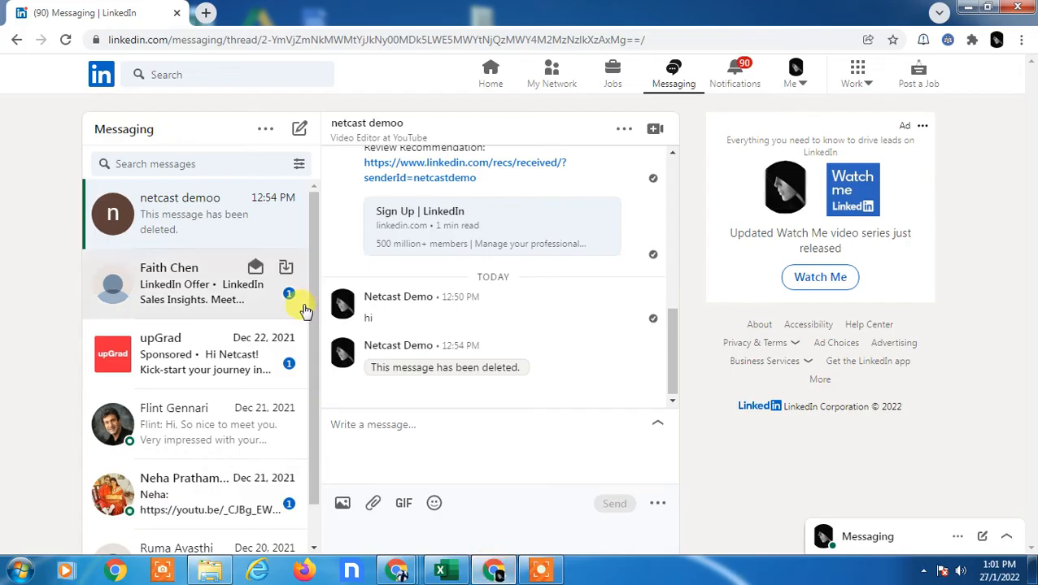
Scroll the LinkedIn home feed down to the promoted Grammarly post
left_click(490, 73)
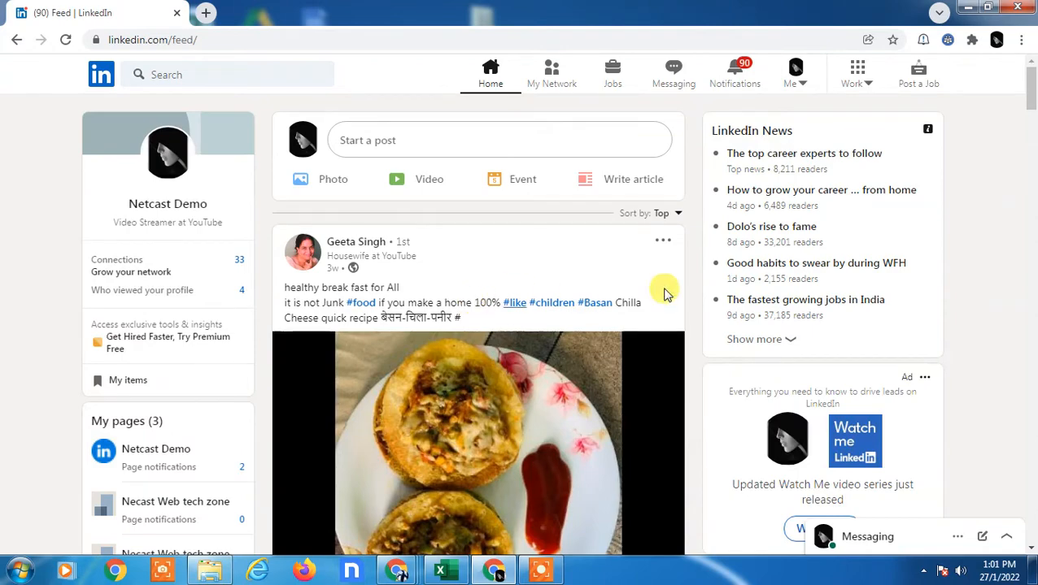
scroll("down", 3)
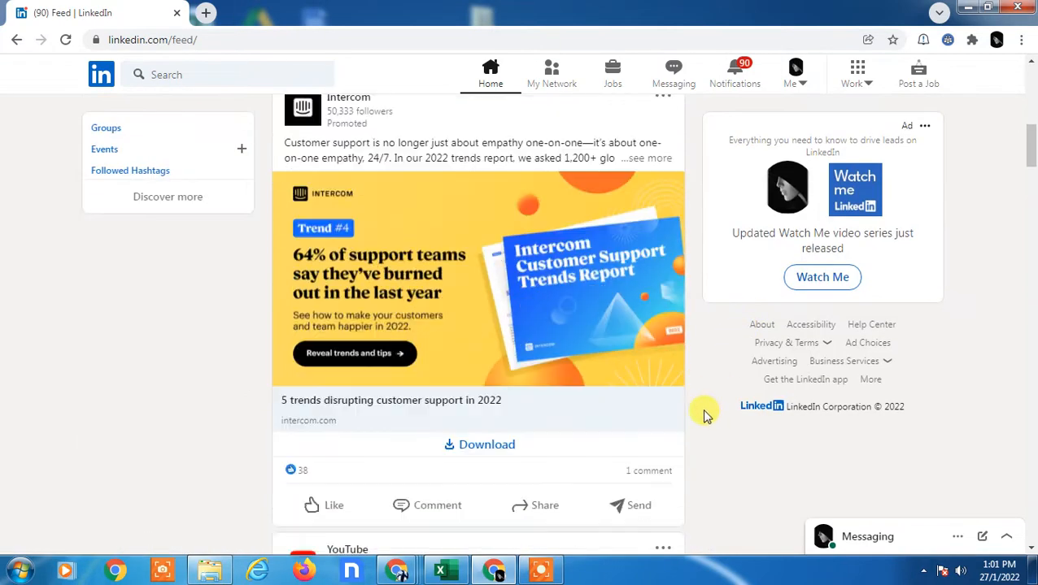
scroll("down", 3)
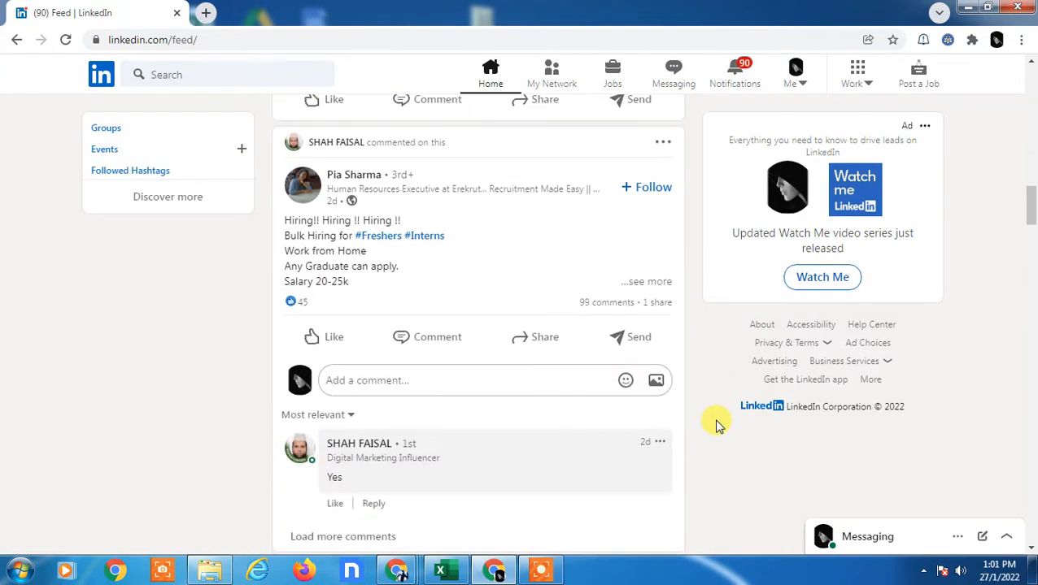
scroll("down", 3)
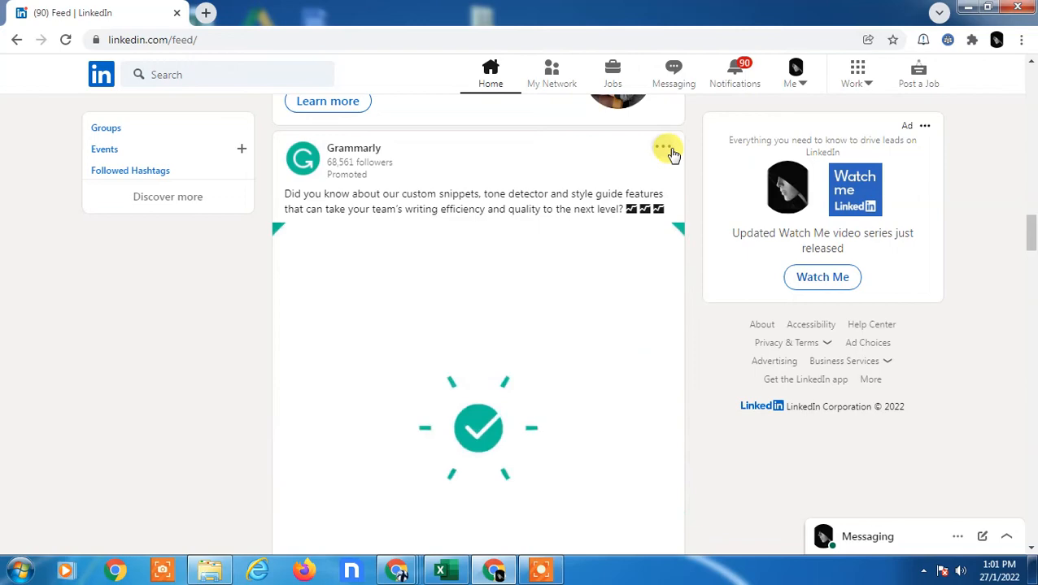
Save the Grammarly post from its ••• menu, then return to the feed top
left_click(663, 148)
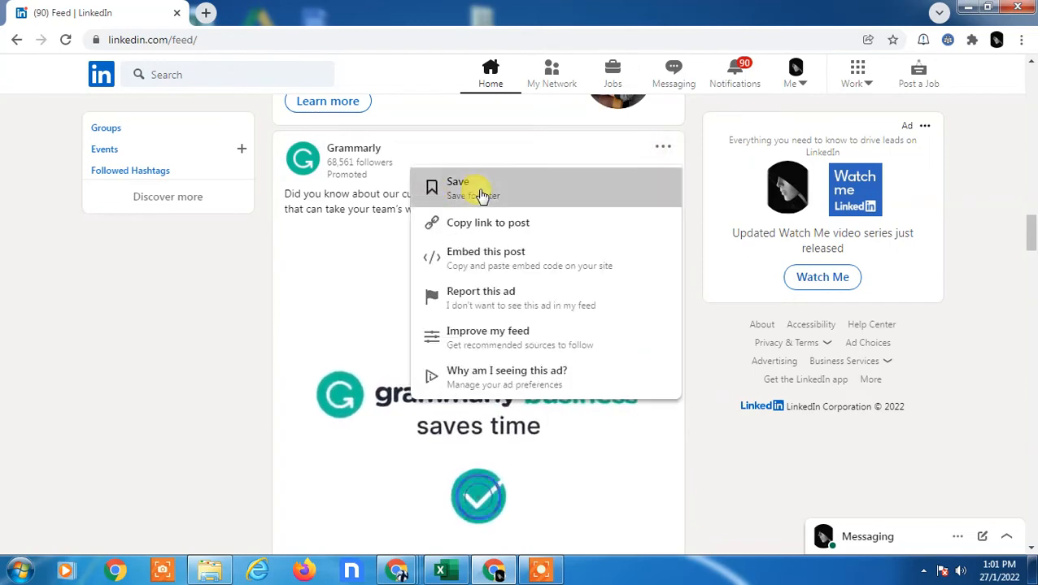
left_click(457, 188)
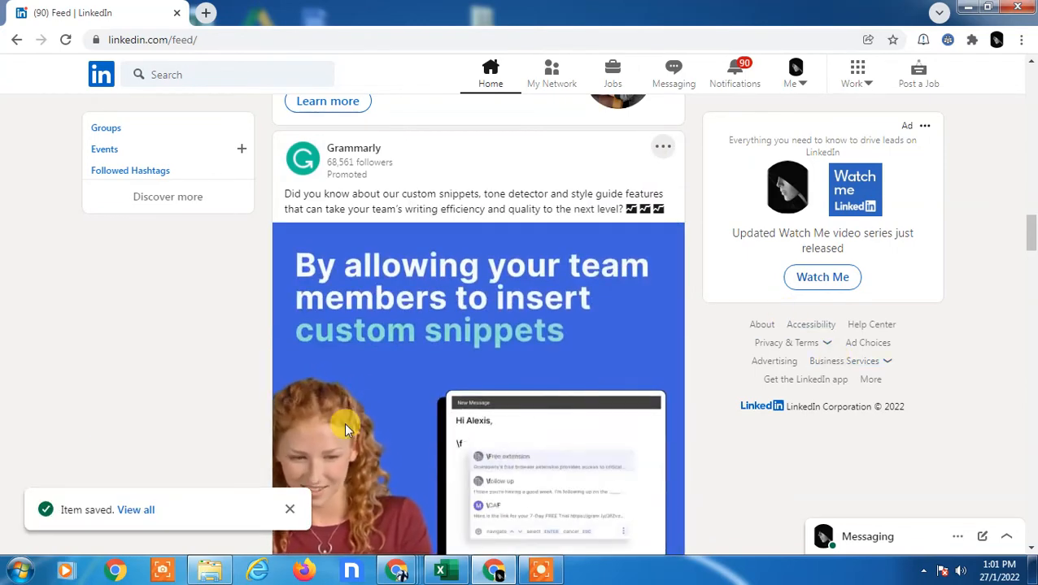
left_click(101, 74)
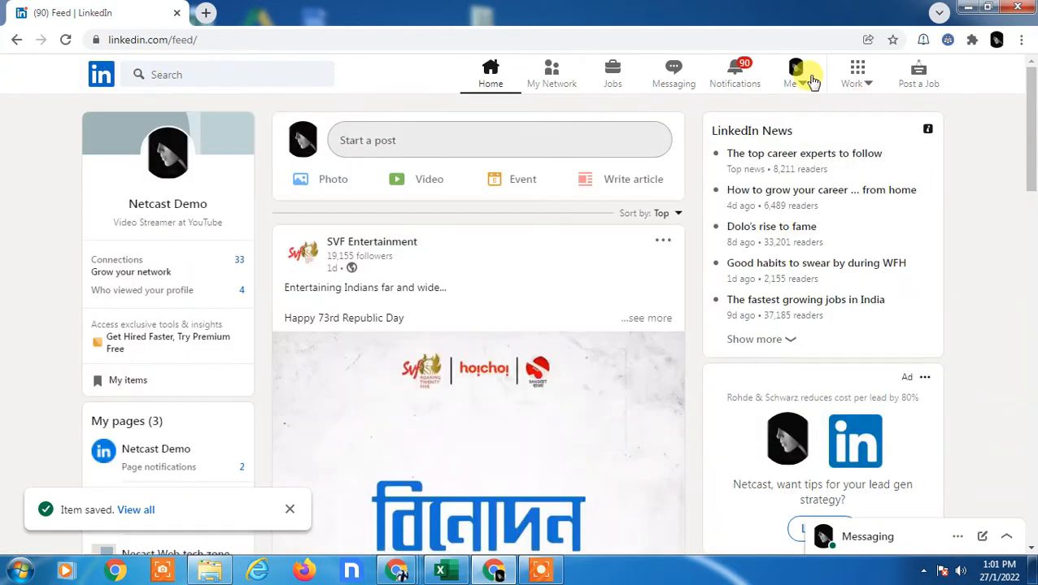
left_click(795, 69)
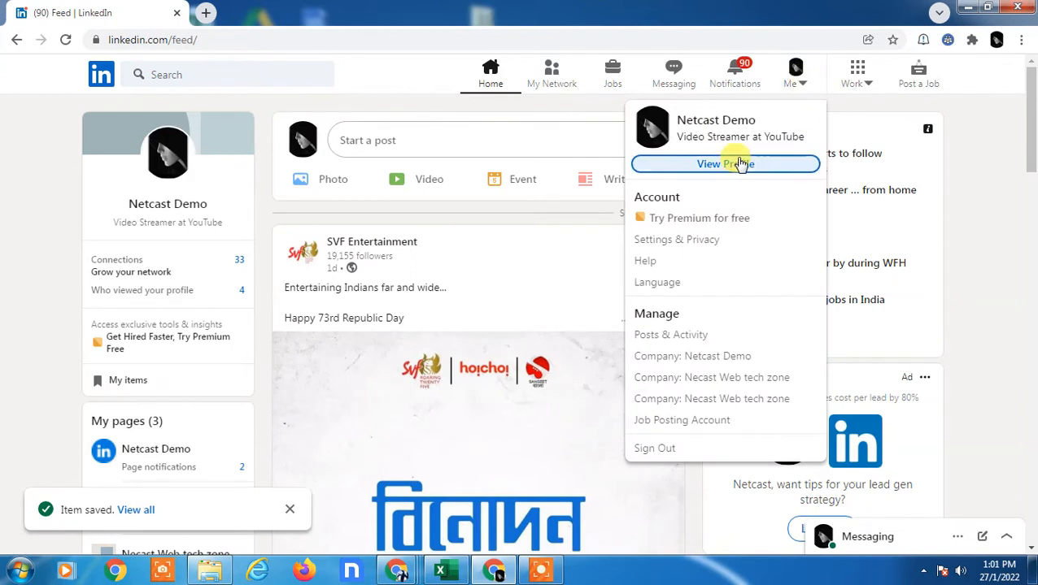
left_click(724, 164)
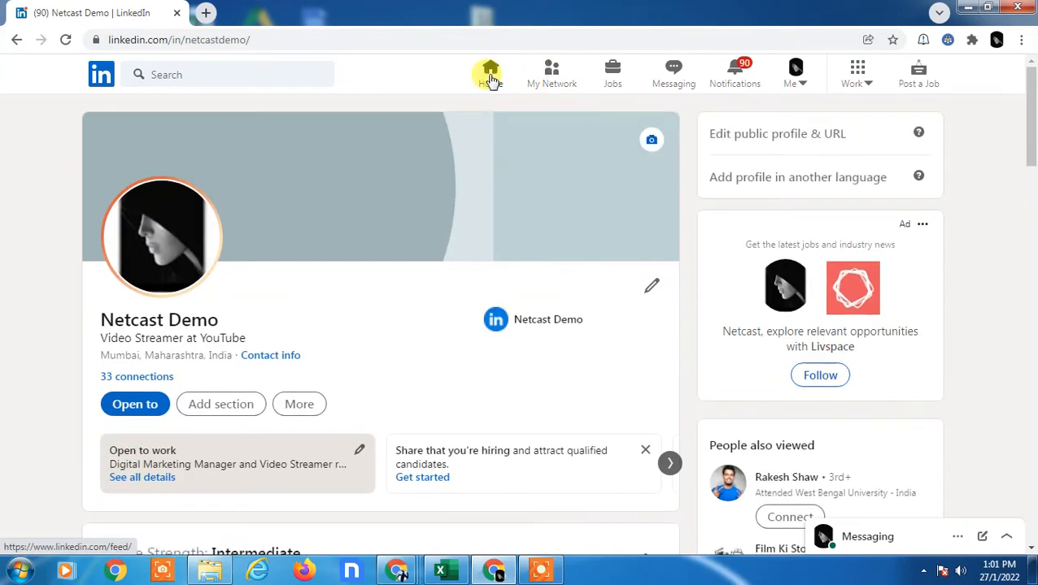
left_click(490, 74)
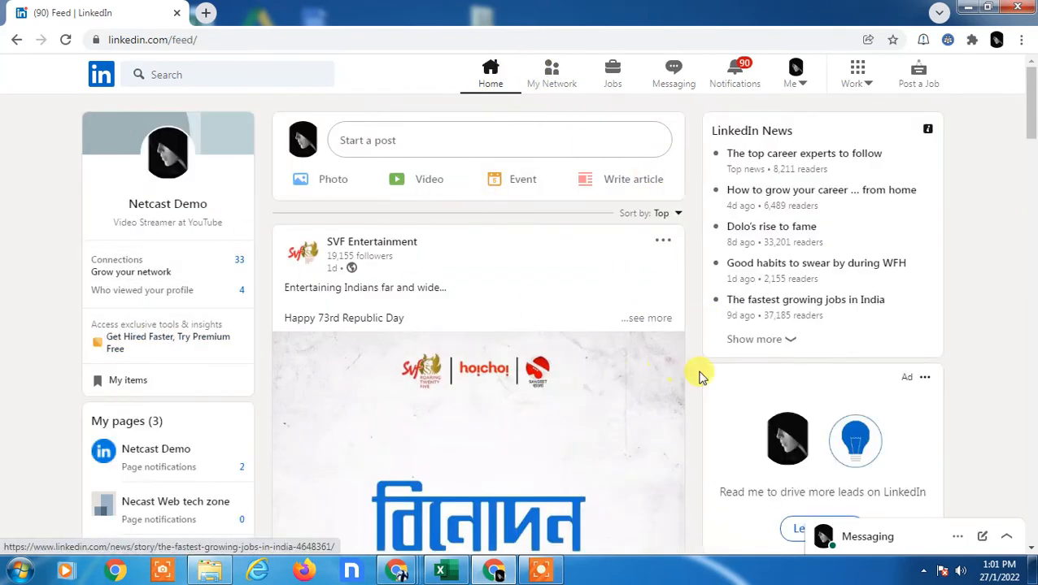
scroll("down", 3)
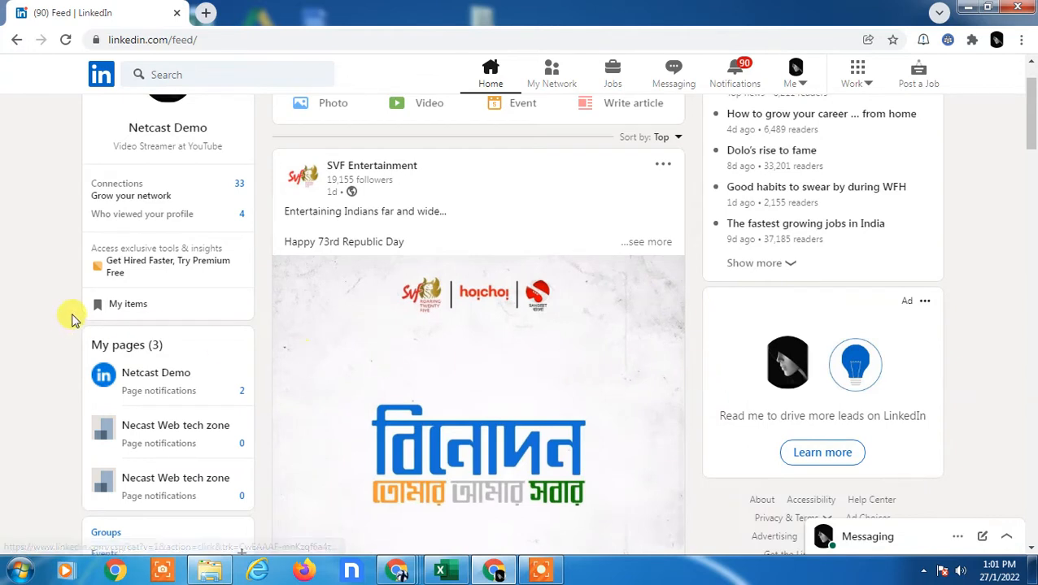
mouse_move(138, 313)
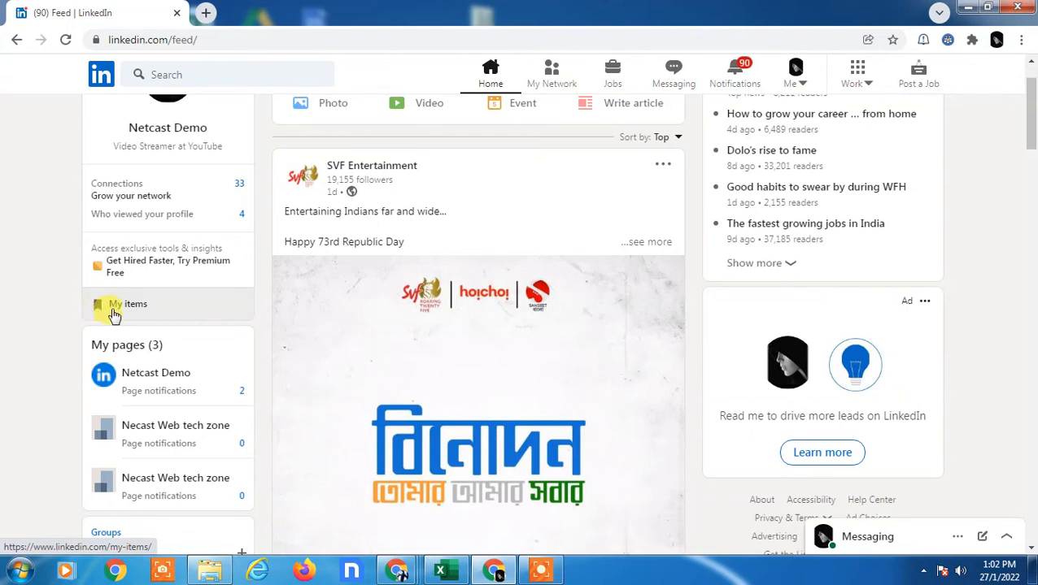
Open Saved posts under My items to see the saved Grammarly post
left_click(114, 309)
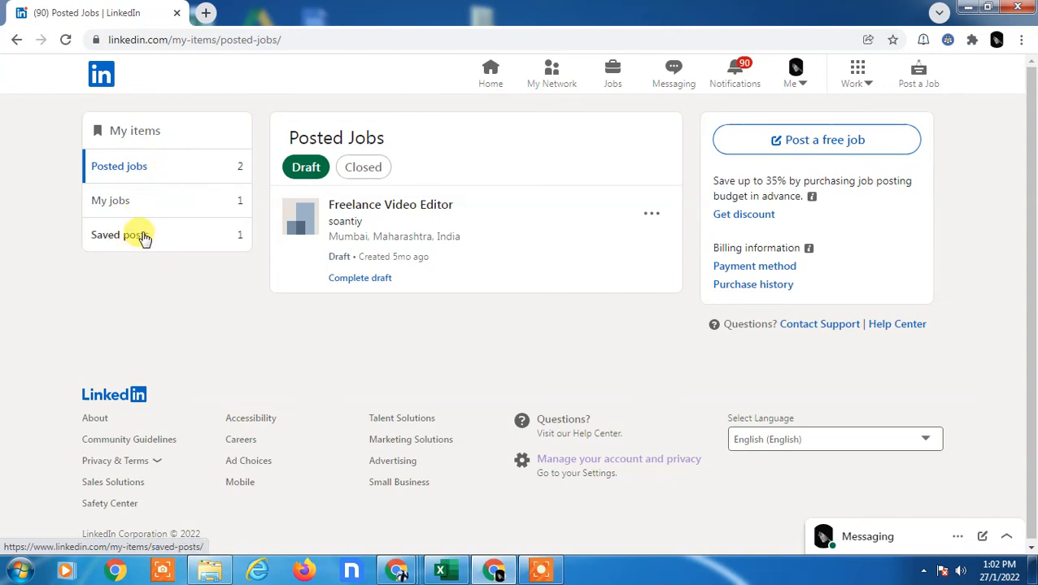
left_click(121, 235)
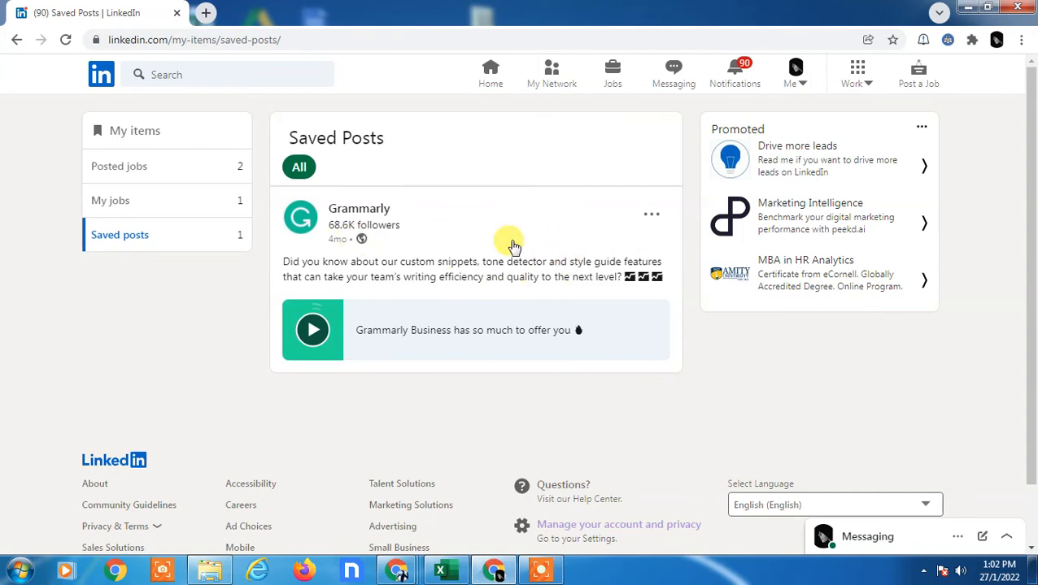
mouse_move(703, 334)
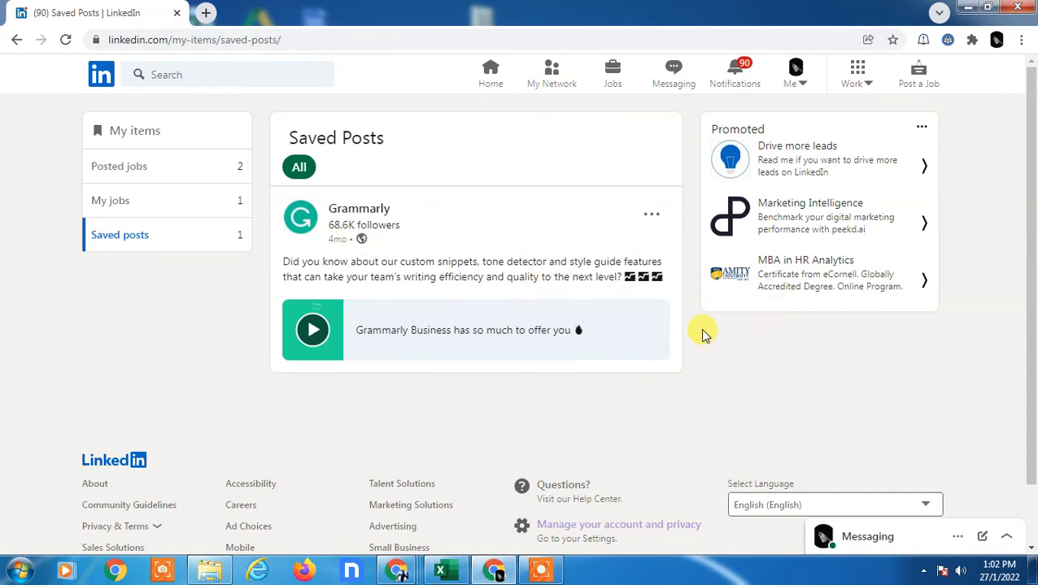